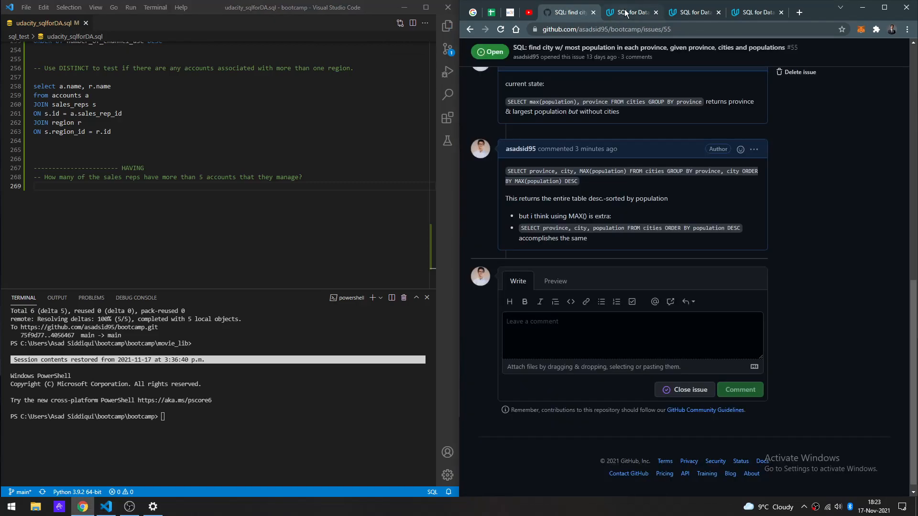
# - Show the HAVING lesson's question list, beginning with sales reps managing over 5 accounts
pyautogui.click(629, 12)
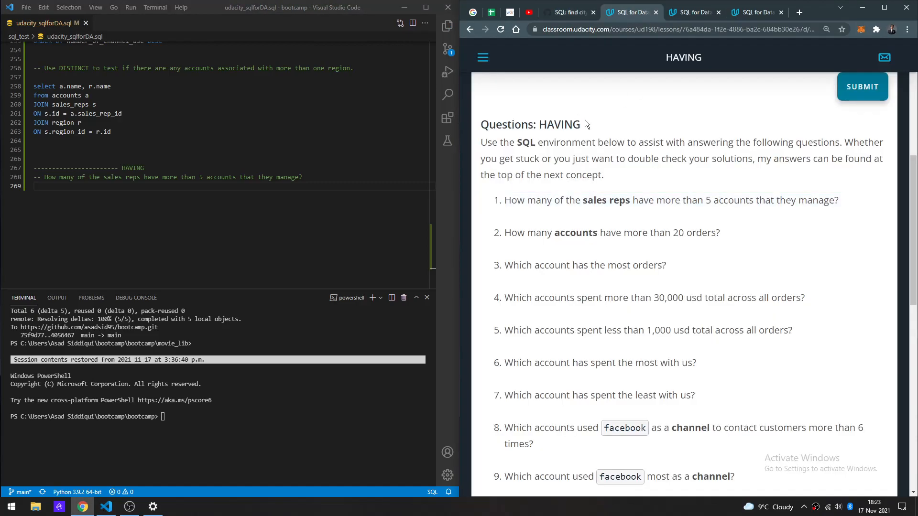
pyautogui.moveTo(627, 190)
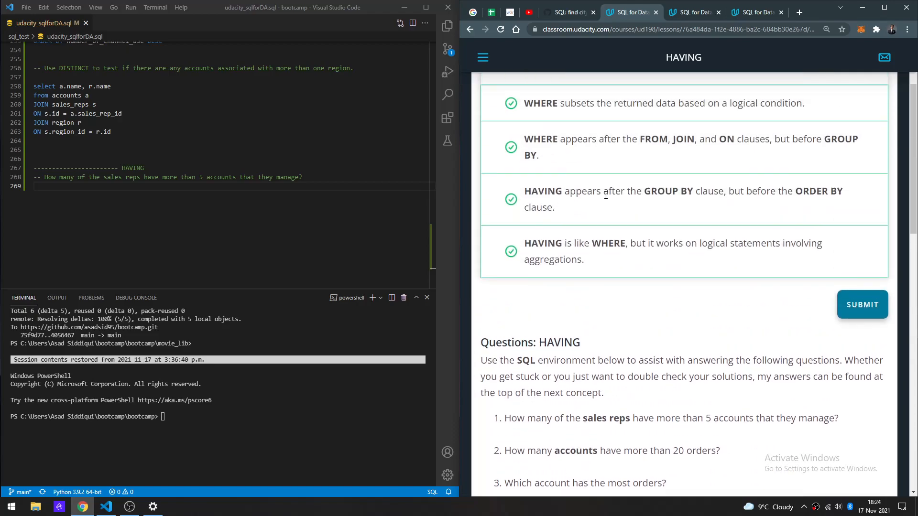
pyautogui.scroll(-3)
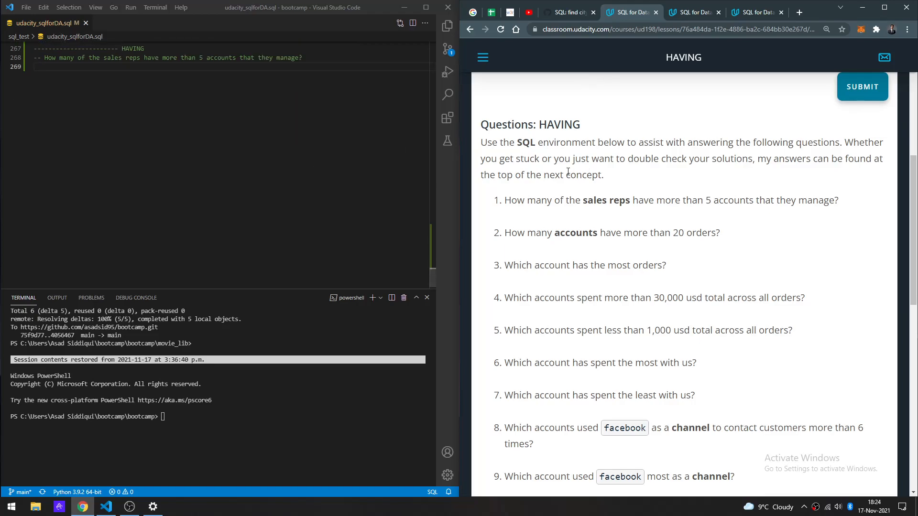
# - Display the ERD linking sales_reps, accounts, orders, web_events and region, and start a new query line
pyautogui.moveTo(505, 200); pyautogui.dragTo(837, 200)
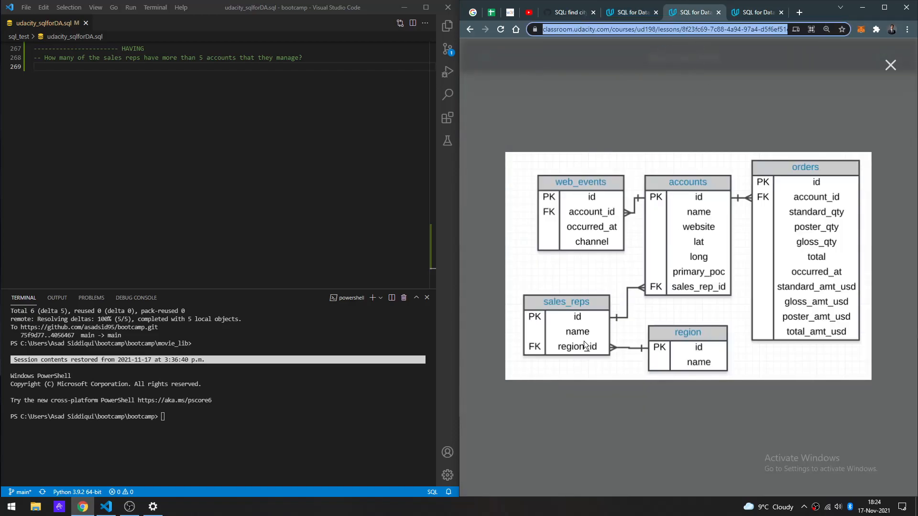
pyautogui.moveTo(715, 303)
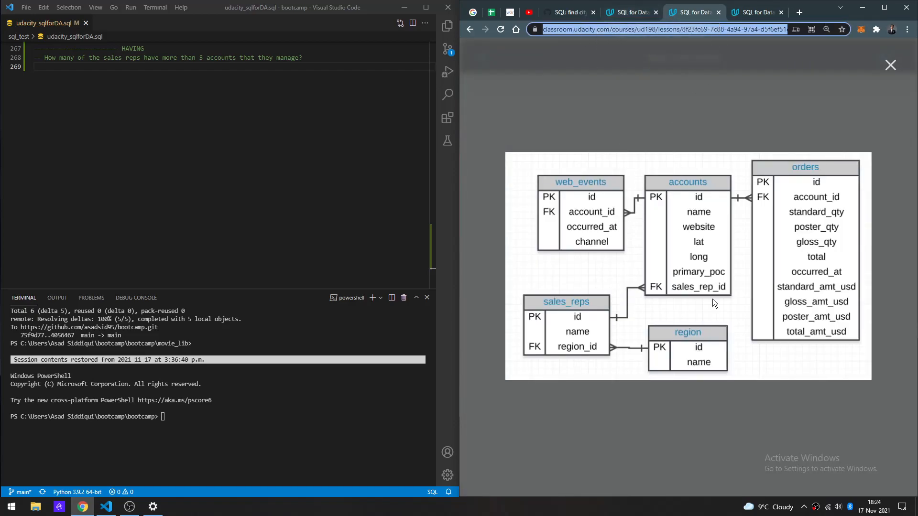
pyautogui.moveTo(629, 12)
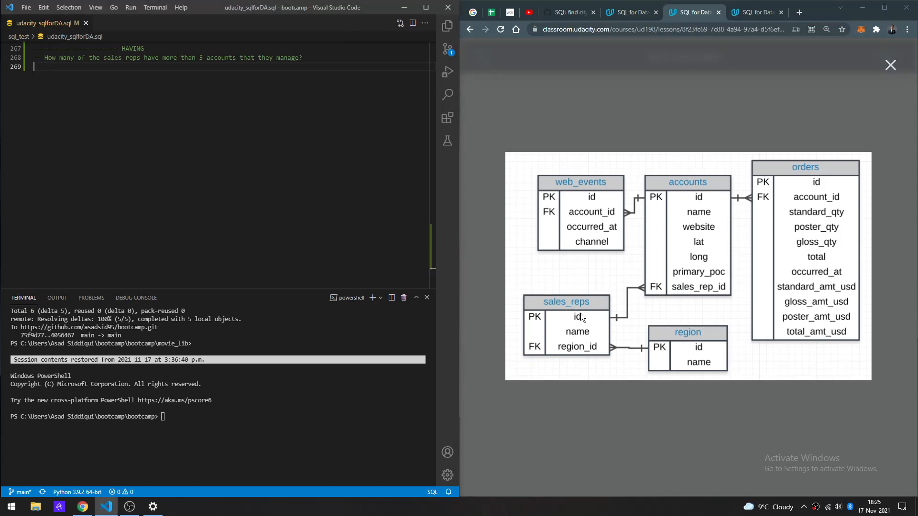
pyautogui.moveTo(571, 325)
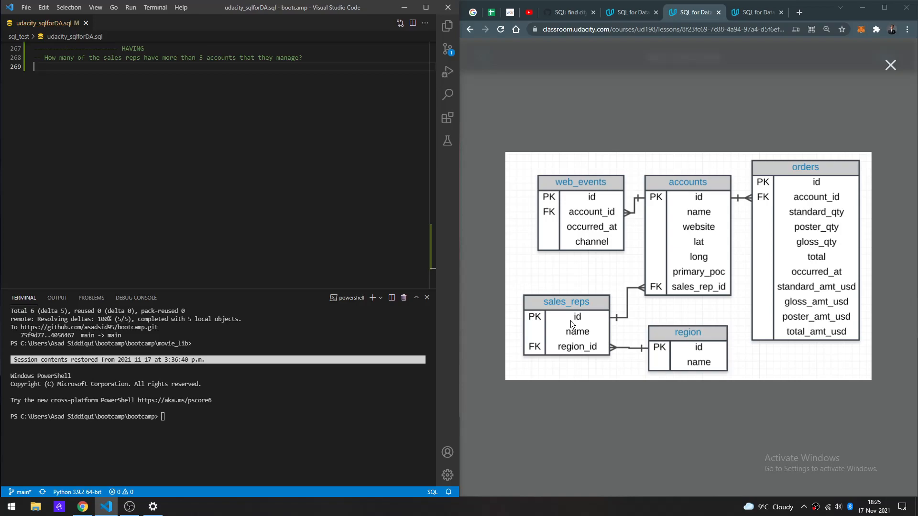
pyautogui.press('enter')
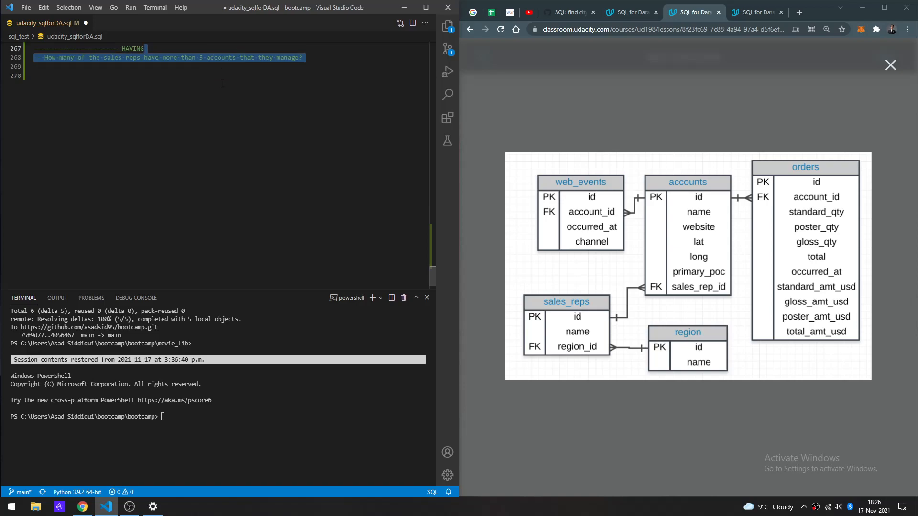
# - Write FROM sales_reps s JOIN accounts a ON s.id = a.sales_rep_id
pyautogui.write('from')
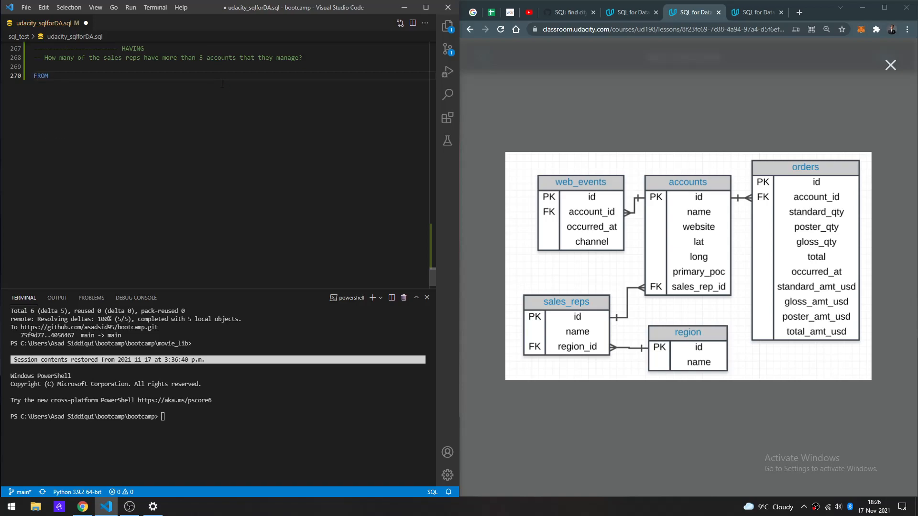
pyautogui.write('s')
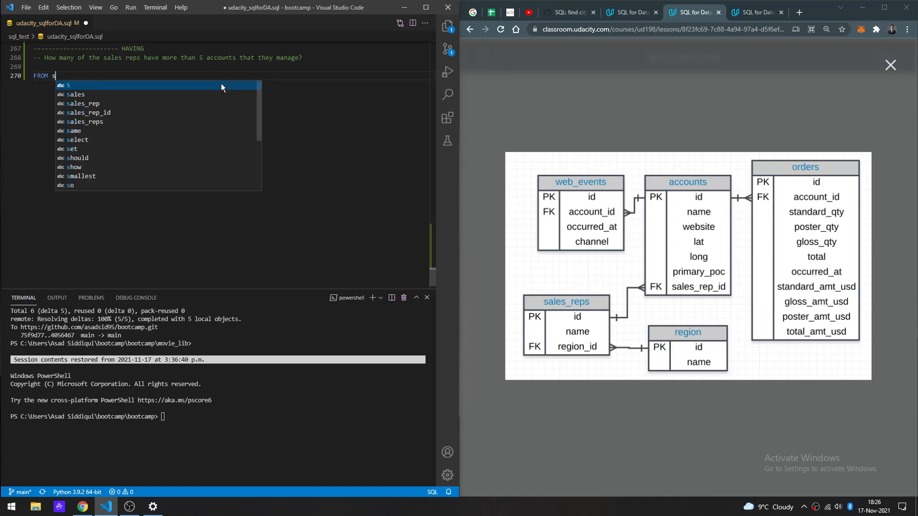
pyautogui.write('a')
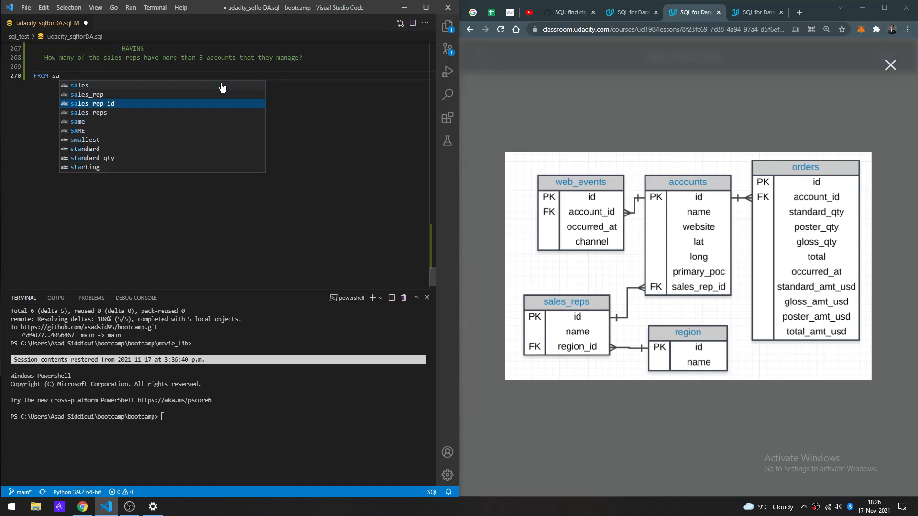
pyautogui.click(88, 113)
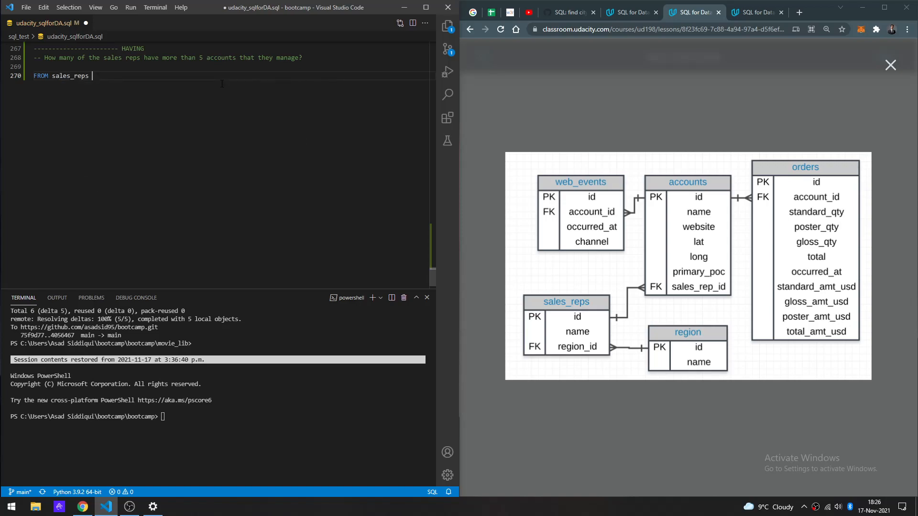
pyautogui.write('s')
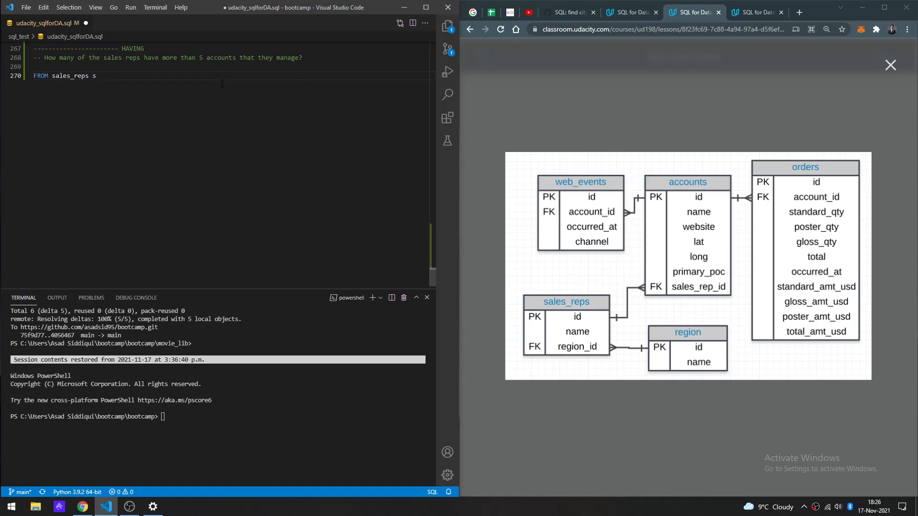
pyautogui.write('JOIN')
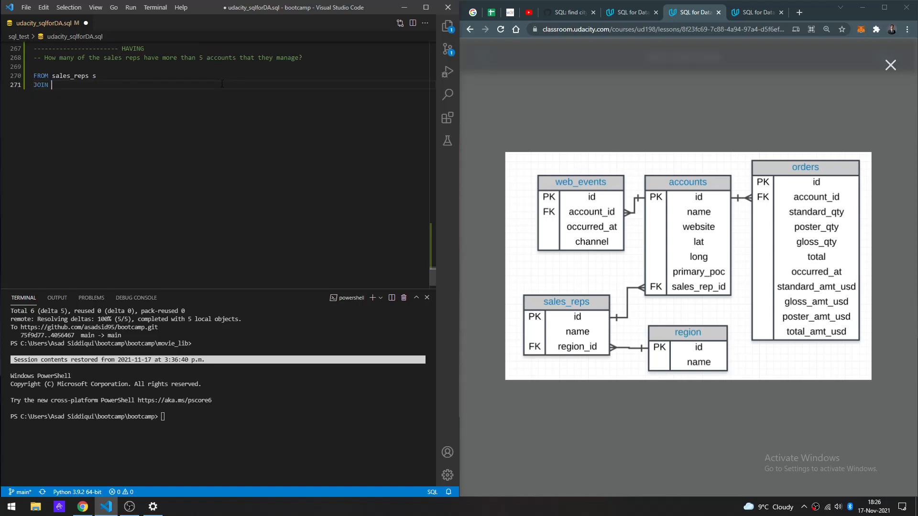
pyautogui.write('accounts a')
pyautogui.write('ON')
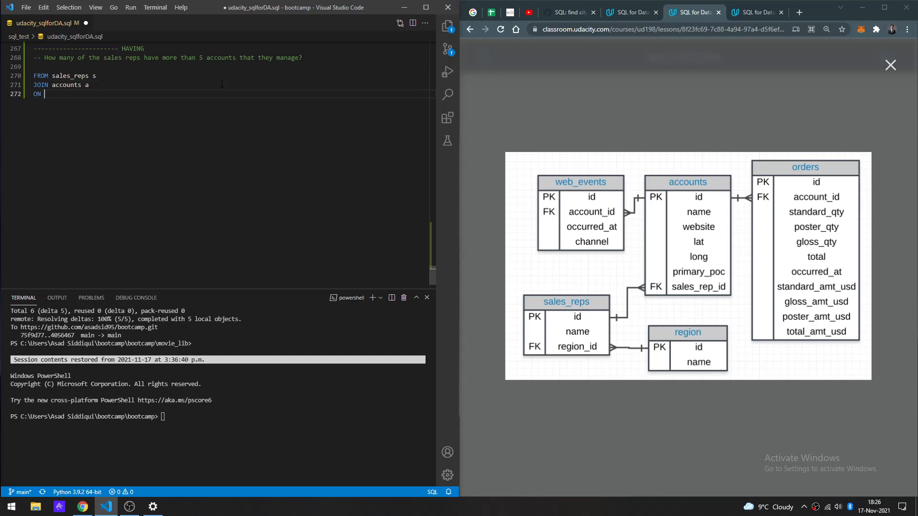
pyautogui.write('s.')
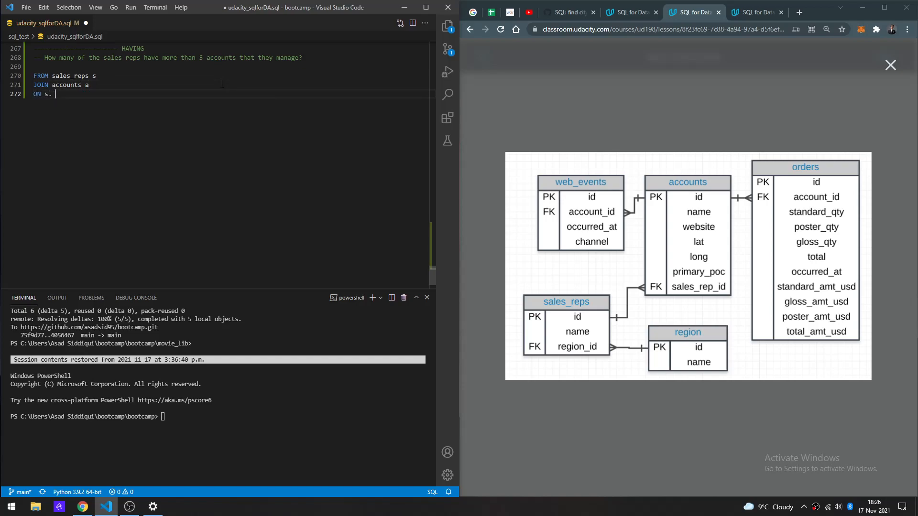
pyautogui.write('id = a.s')
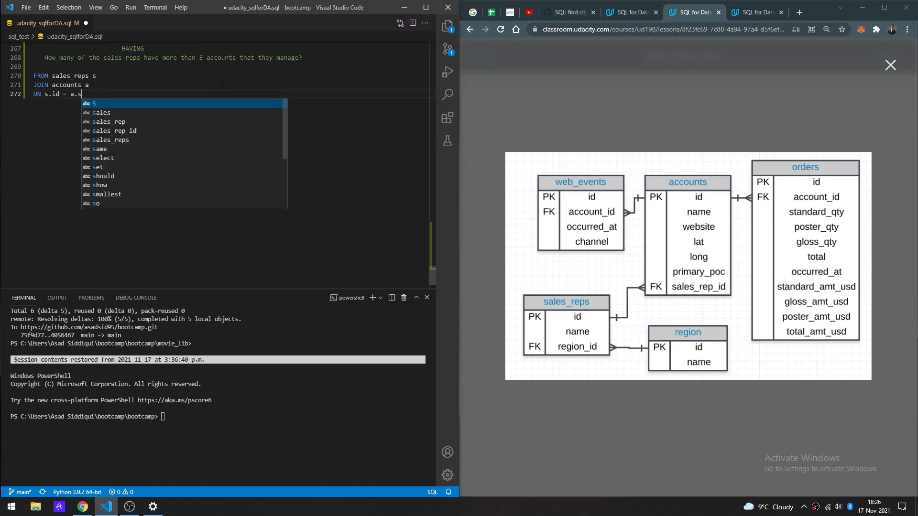
pyautogui.write('ales_rep_id')
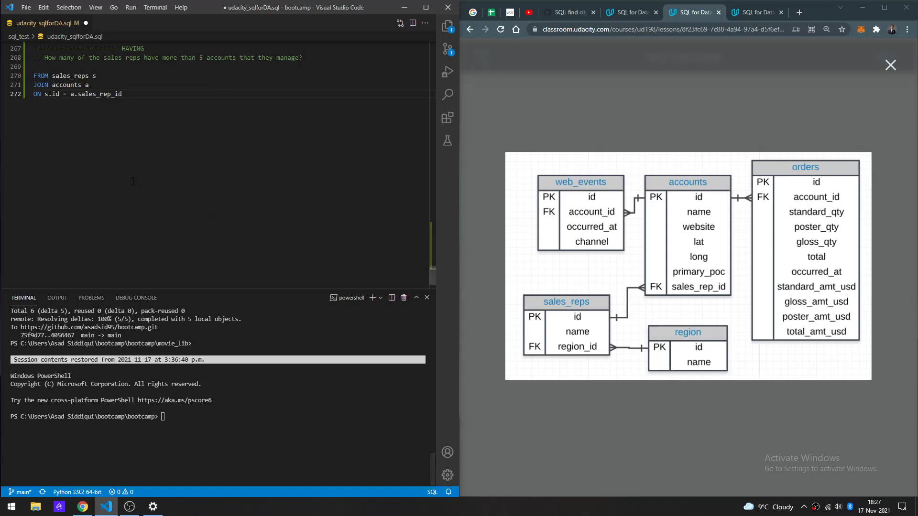
# - Add GROUP BY s.names after the join and open a blank line above FROM
pyautogui.press('enter')
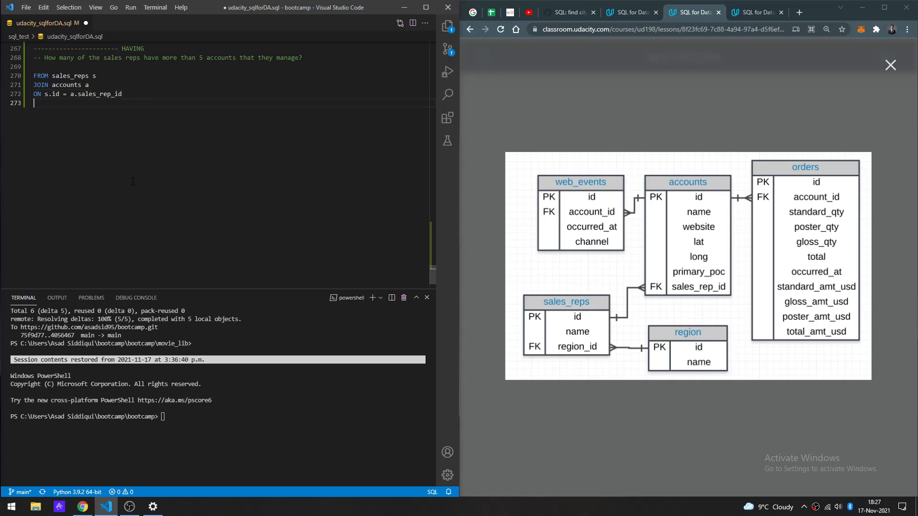
pyautogui.write('GROUP')
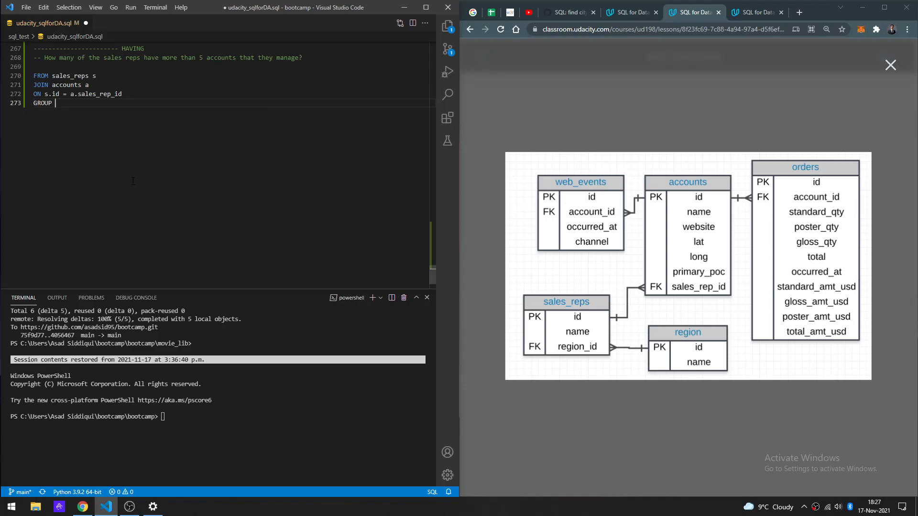
pyautogui.write('BY sa')
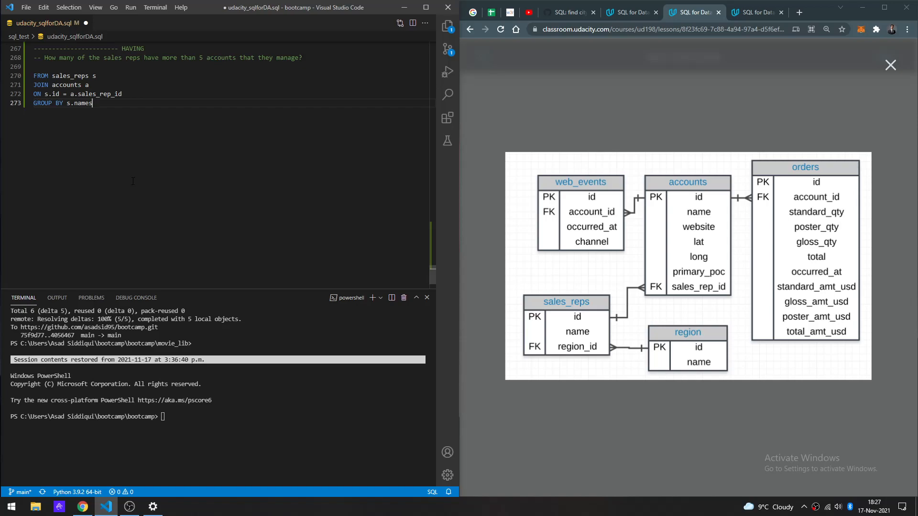
pyautogui.click(88, 94)
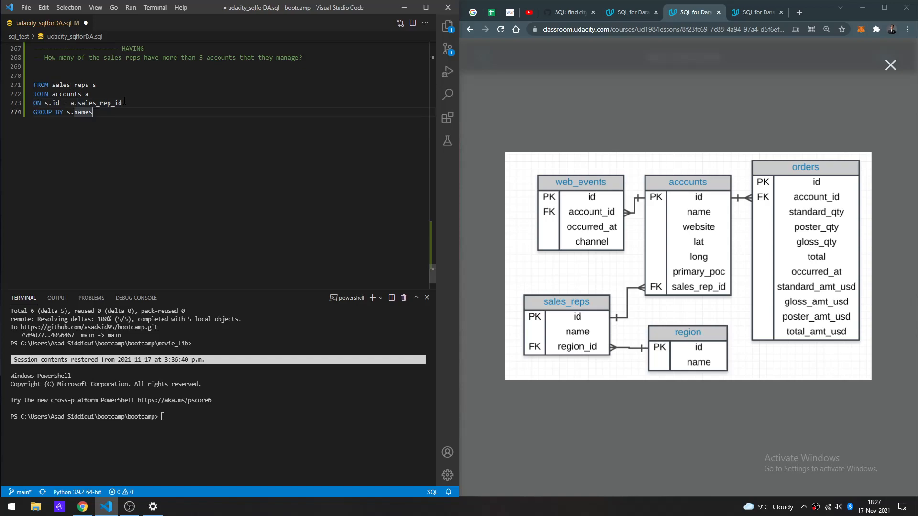
# - Write HAVING COUNT(a.*) beneath the GROUP BY line
pyautogui.write('HAVING')
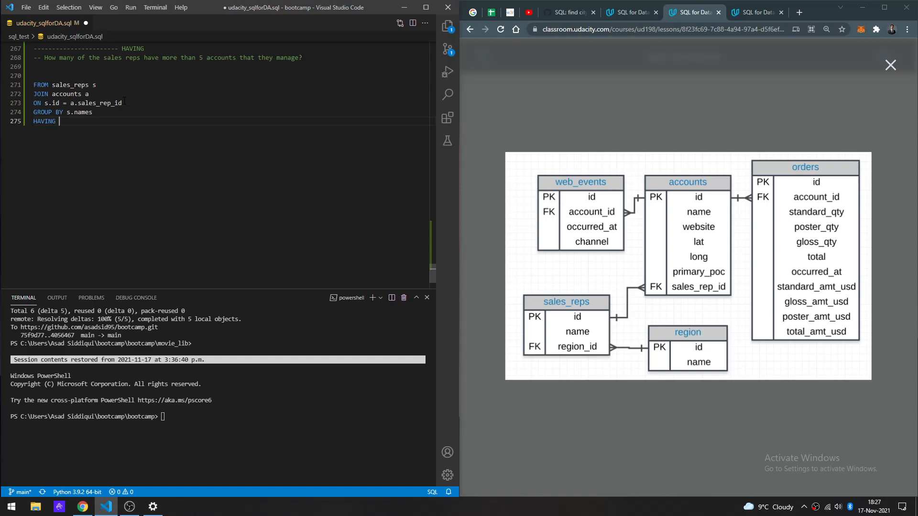
pyautogui.write('co')
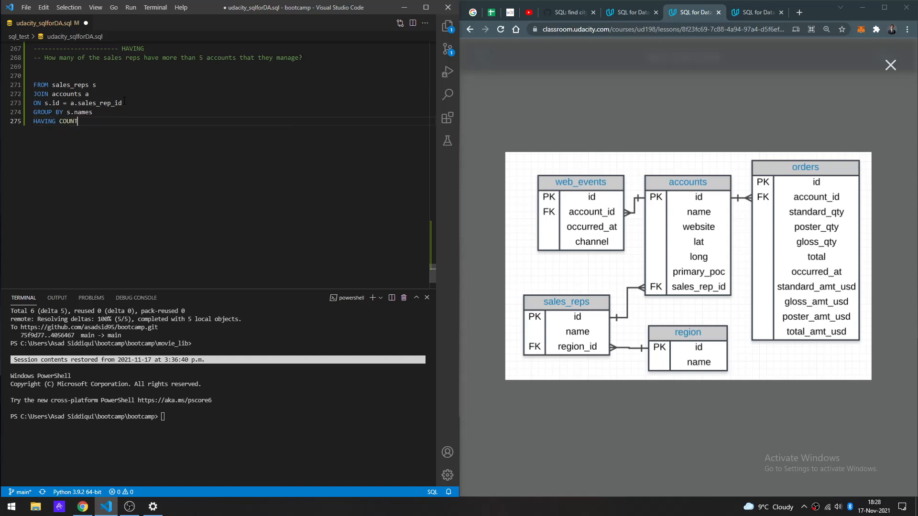
pyautogui.write('()')
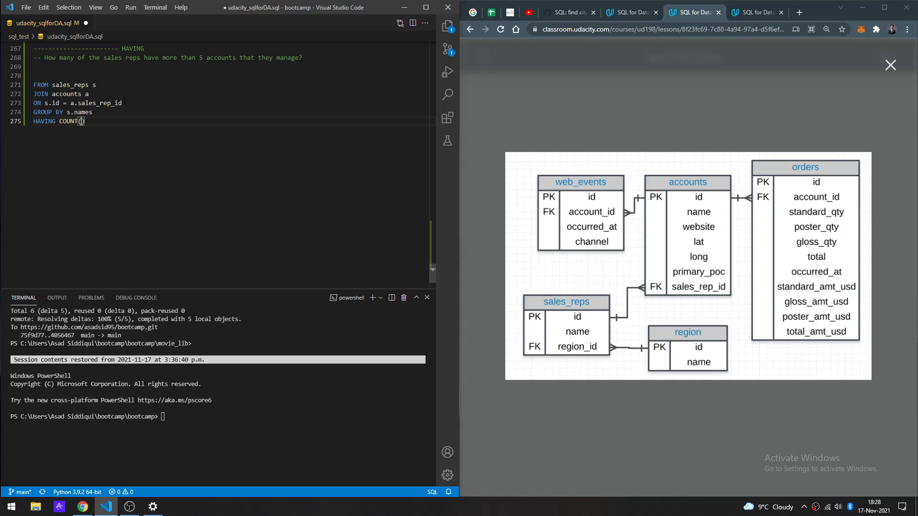
pyautogui.write('a.*')
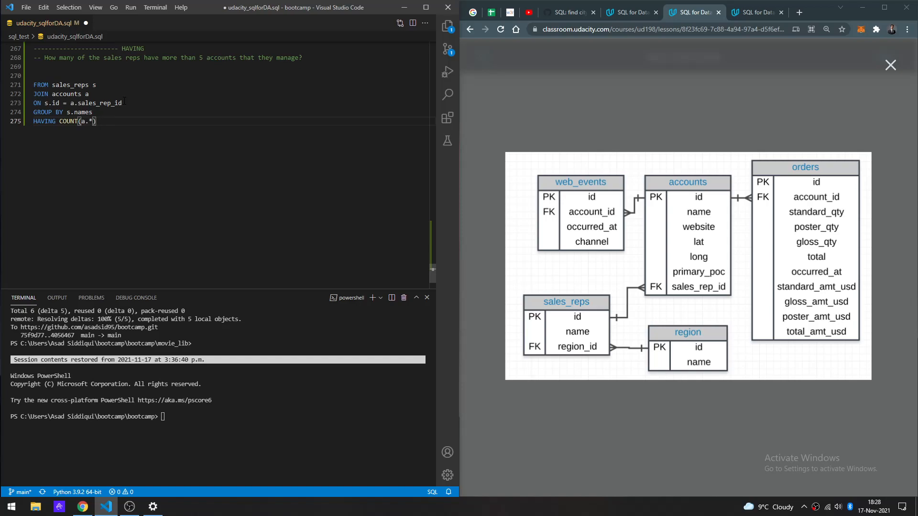
# - Finish HAVING with > 5 and head the query with SELECT s.names, COUNT(a.*)
pyautogui.write('> 5')
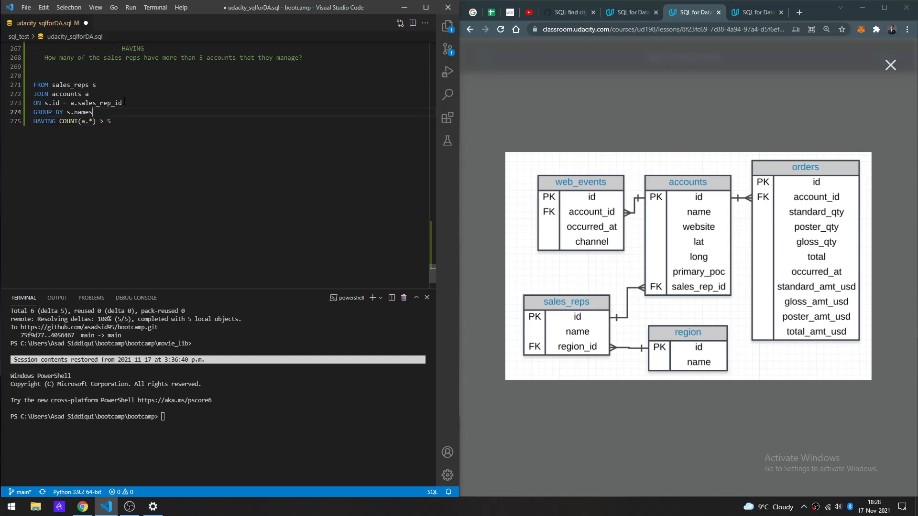
pyautogui.write('SELECT')
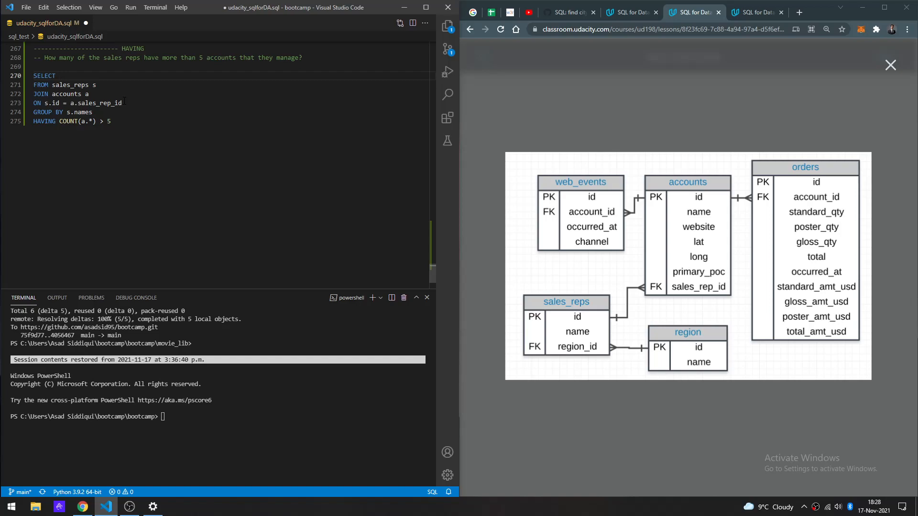
pyautogui.write('S.NAM')
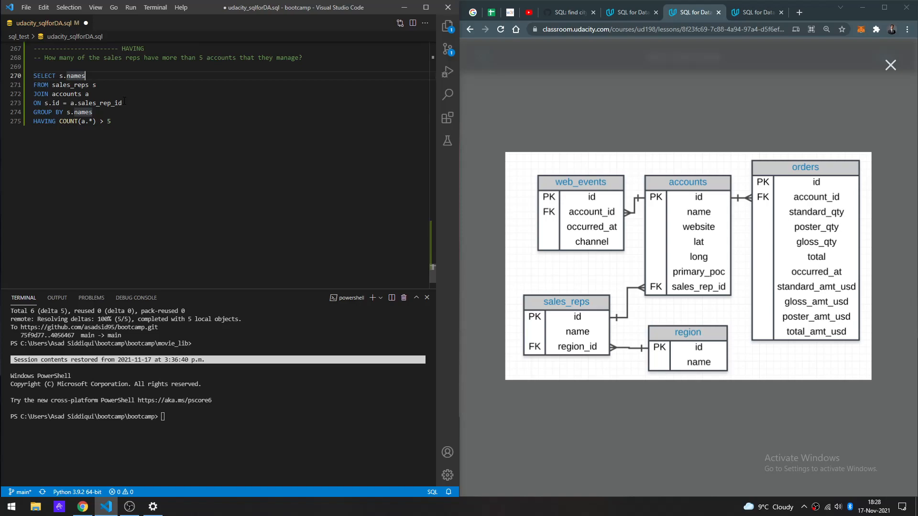
pyautogui.write(', COUNT(A.')
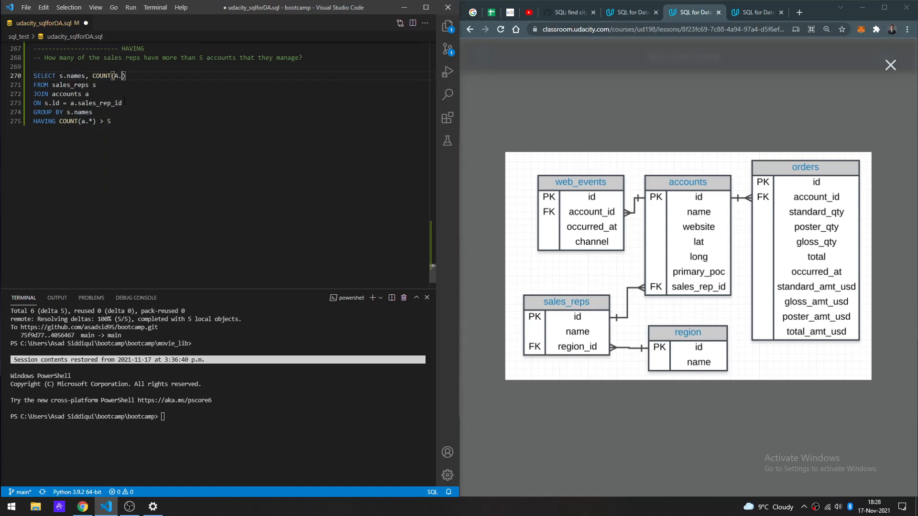
pyautogui.write('a')
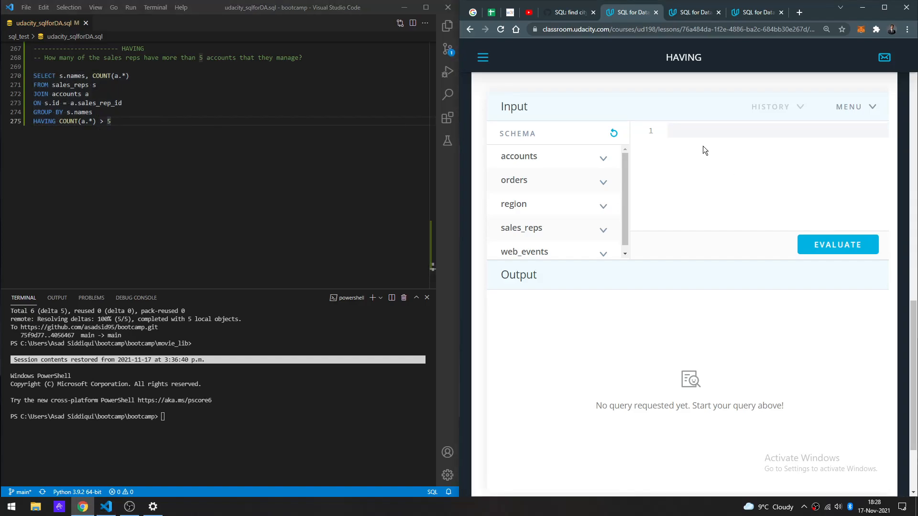
# - Evaluate the pasted query in Udacity and go to s.names after the 'column does not exist' error
pyautogui.click(838, 244)
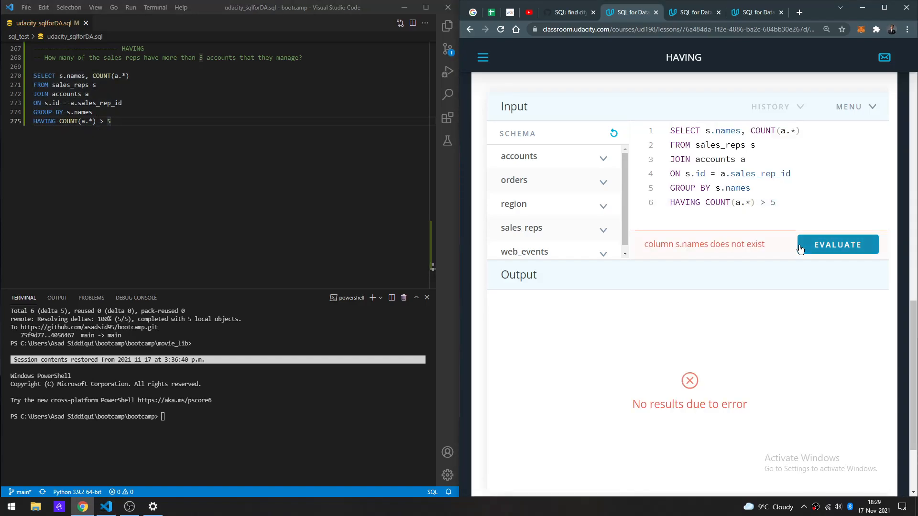
pyautogui.click(776, 202)
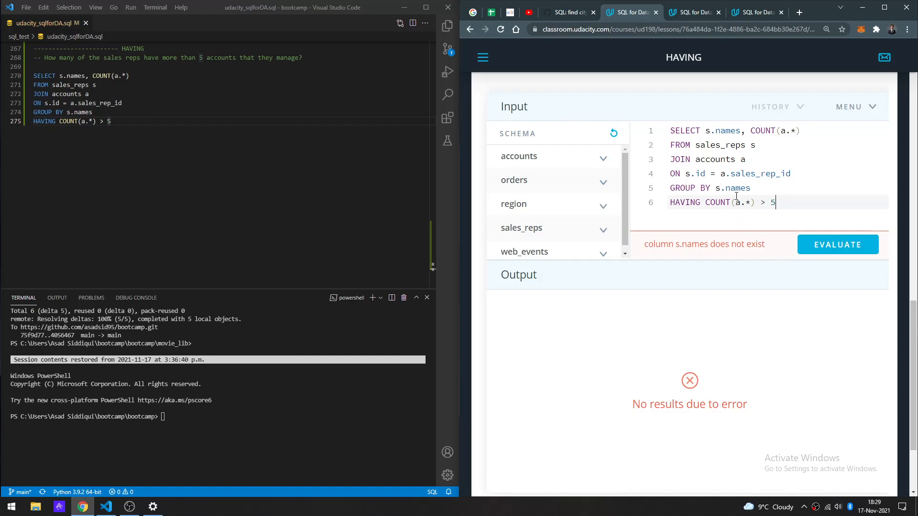
pyautogui.moveTo(736, 195)
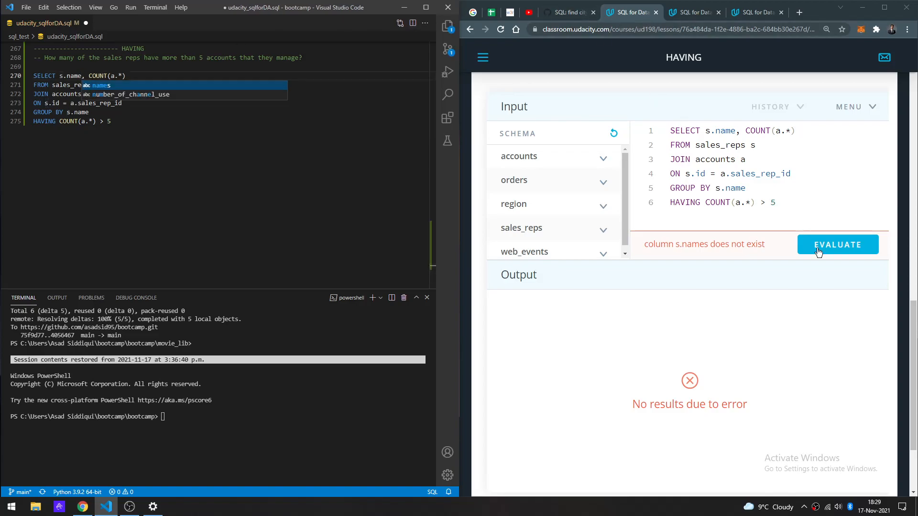
# - Run the corrected s.name query and scroll through its 34 sales reps with account counts
pyautogui.click(836, 245)
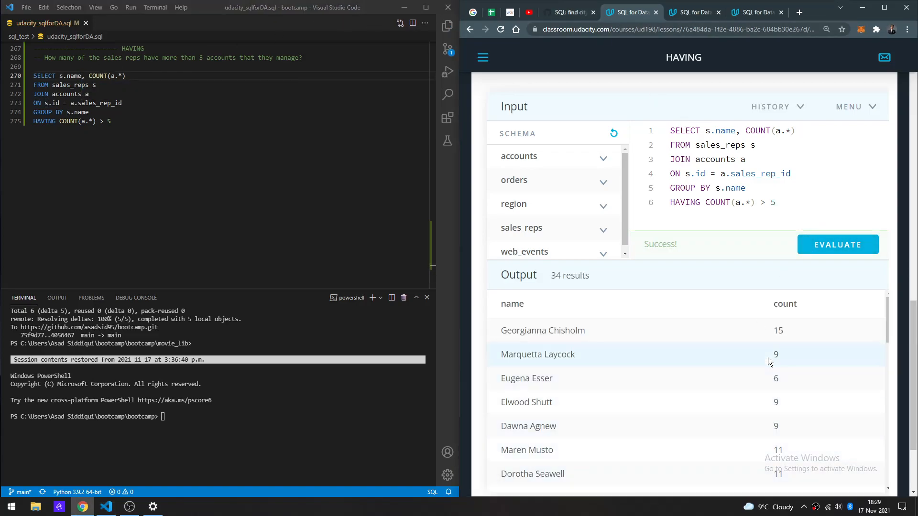
pyautogui.scroll(-3)
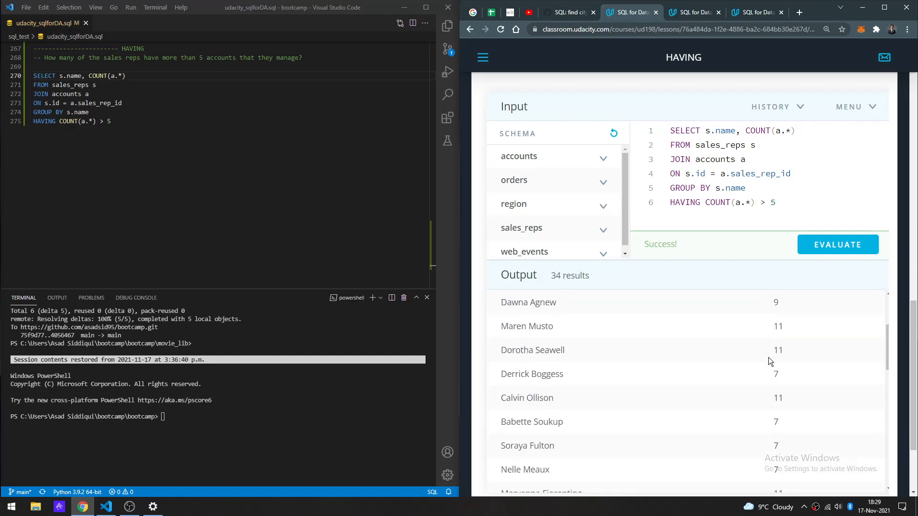
pyautogui.scroll(-3)
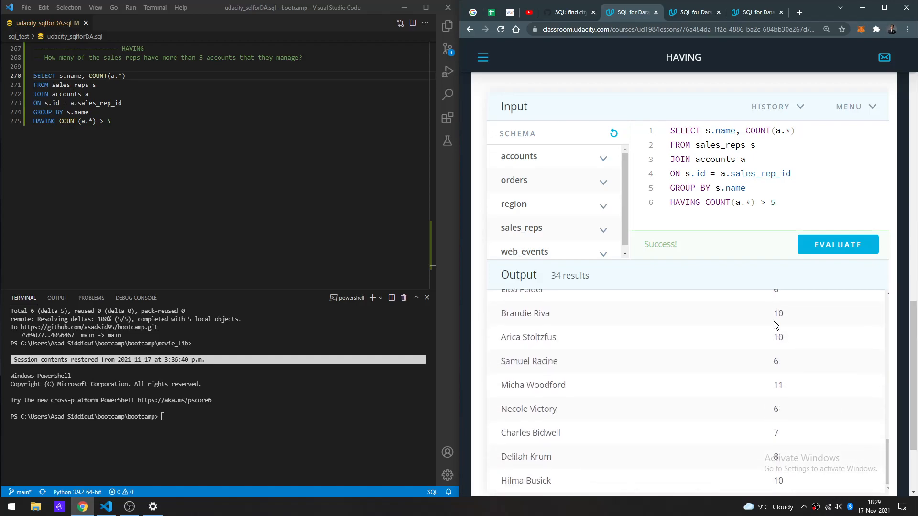
pyautogui.moveTo(750, 416)
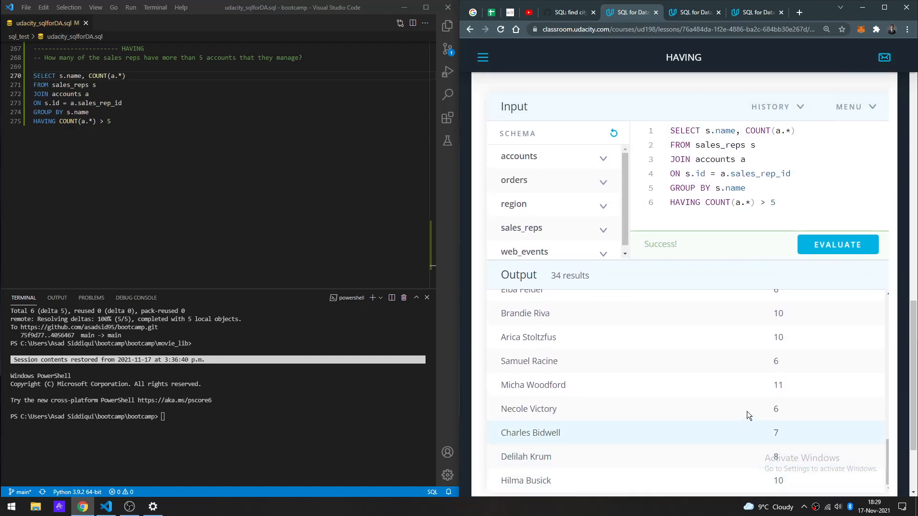
pyautogui.scroll(-3)
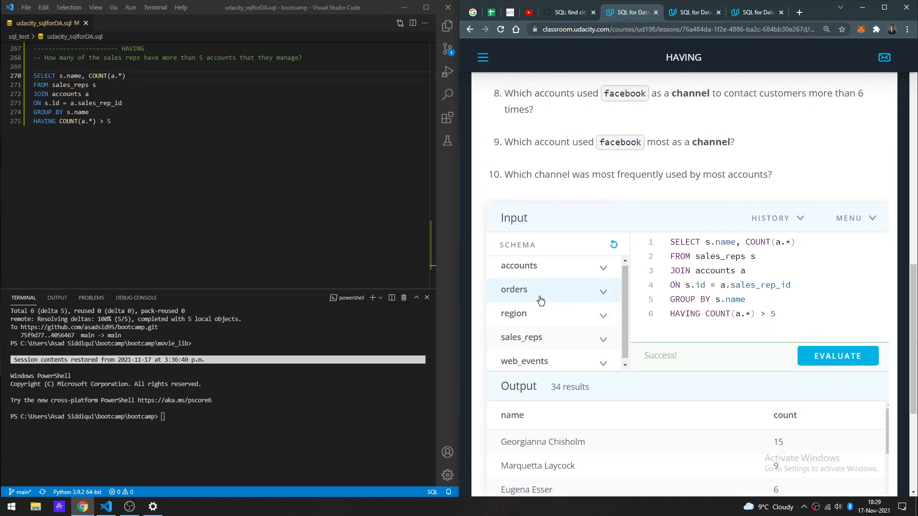
pyautogui.scroll(-3)
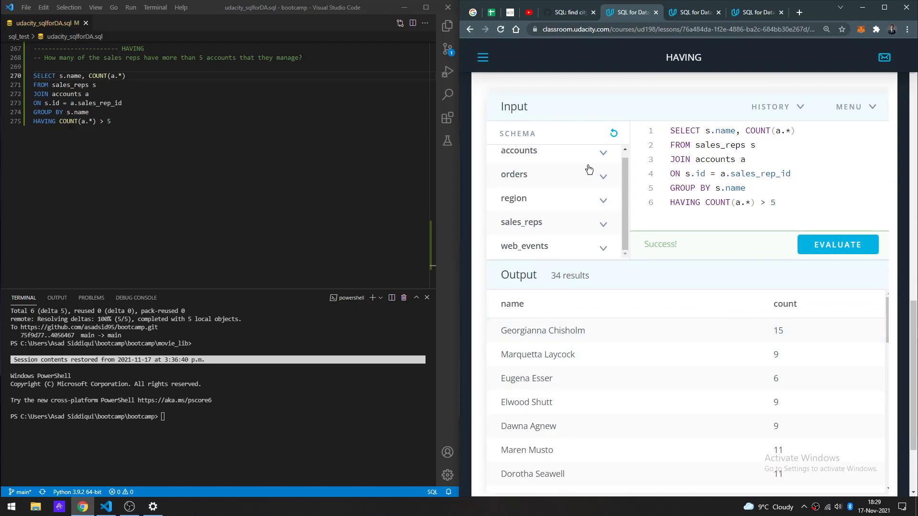
# - Navigate via the lesson sidebar to '24. Solutions: HAVING' and view the reference answer
pyautogui.click(755, 11)
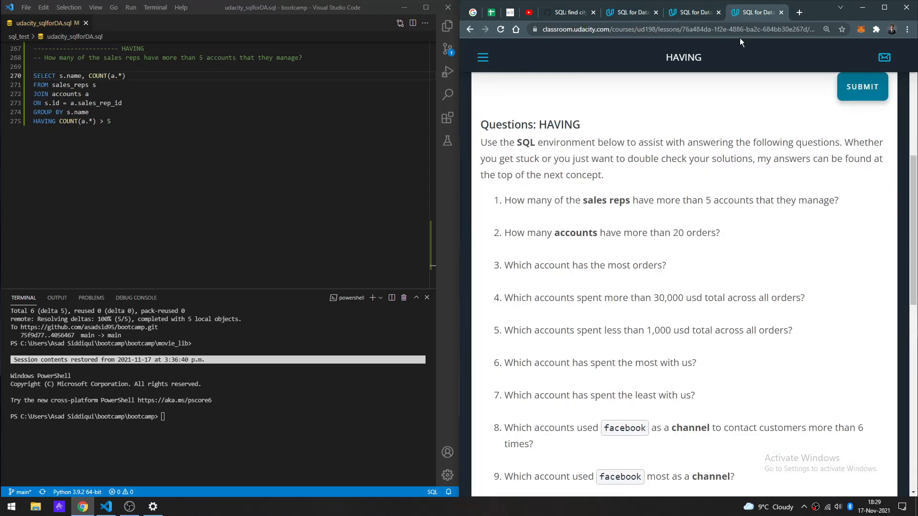
pyautogui.scroll(-3)
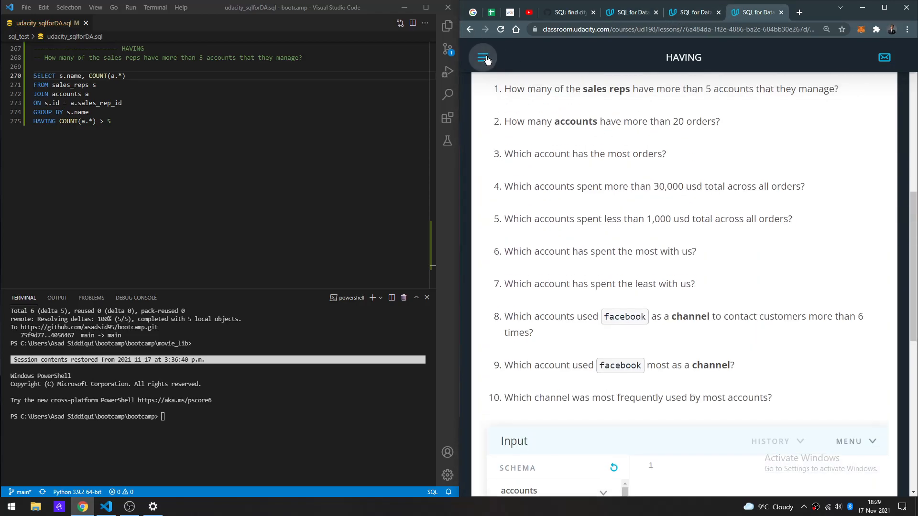
pyautogui.click(483, 57)
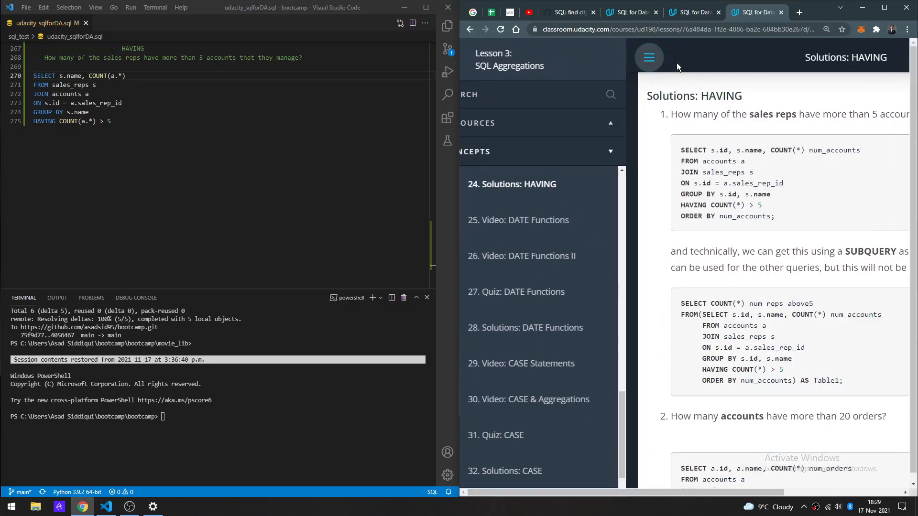
pyautogui.click(648, 57)
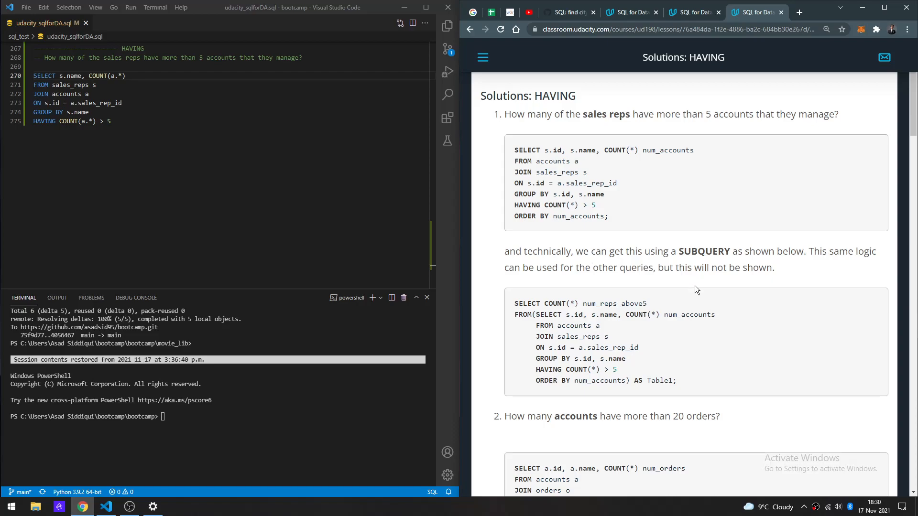
pyautogui.moveTo(656, 264)
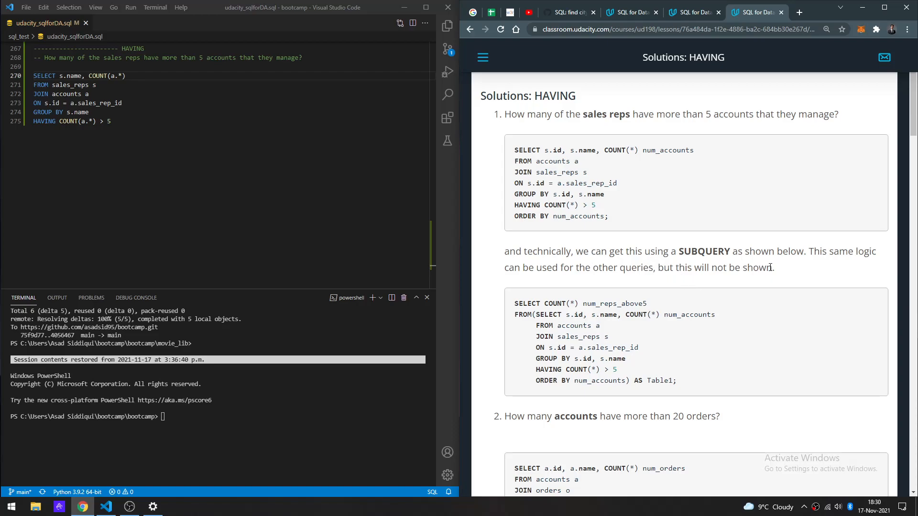
pyautogui.moveTo(515, 303); pyautogui.dragTo(677, 381)
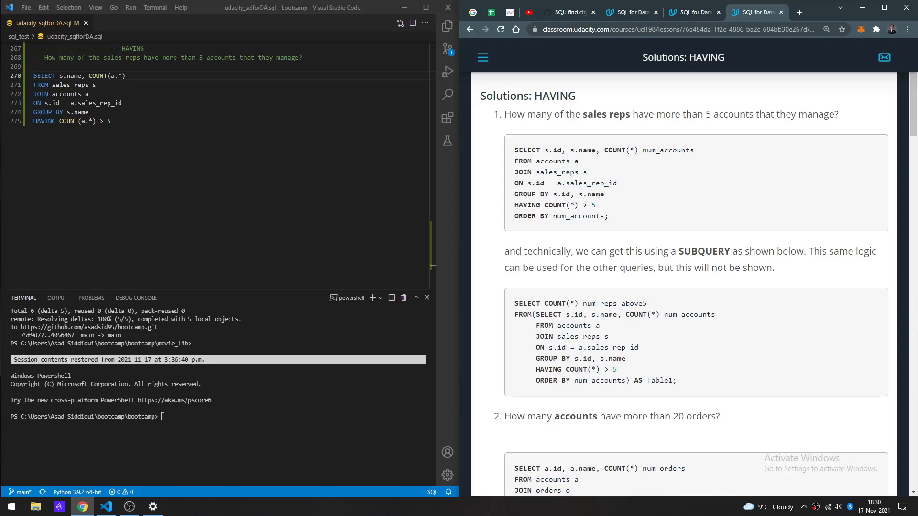
pyautogui.moveTo(537, 314)
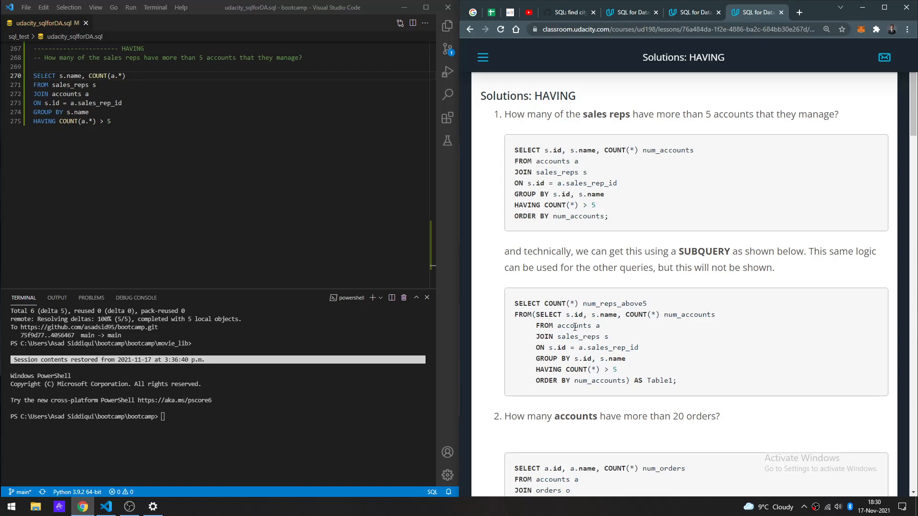
pyautogui.moveTo(638, 353)
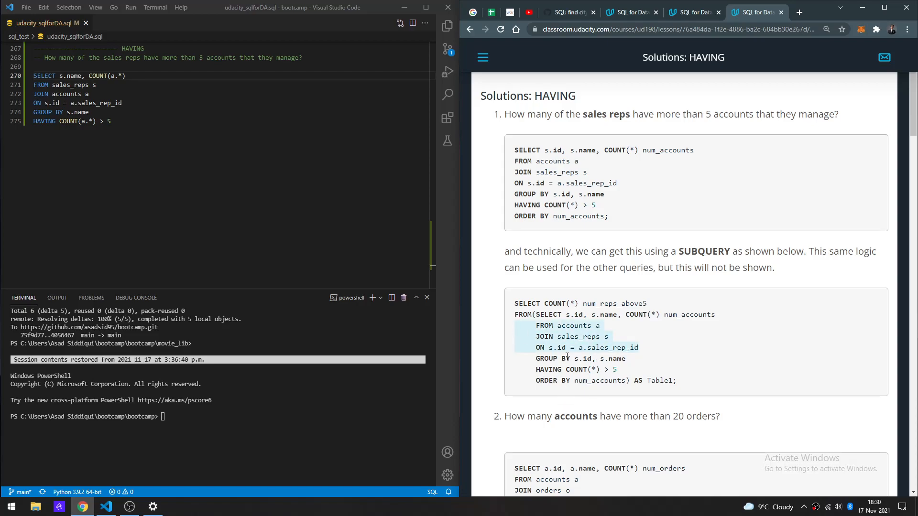
pyautogui.moveTo(582, 369)
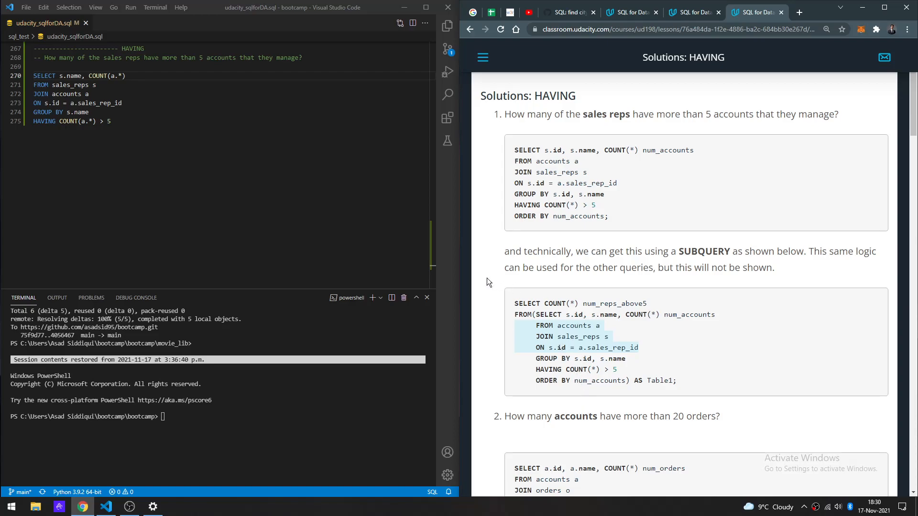
pyautogui.scroll(-3)
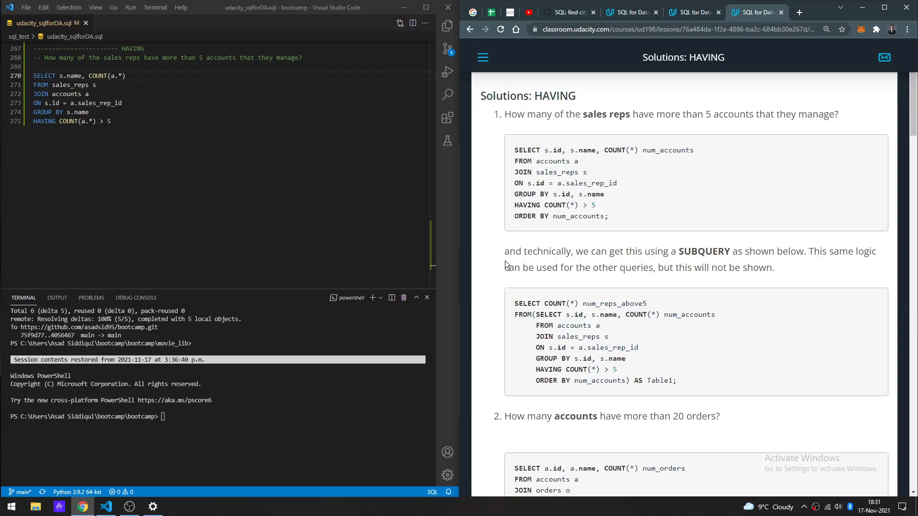
pyautogui.moveTo(634, 315)
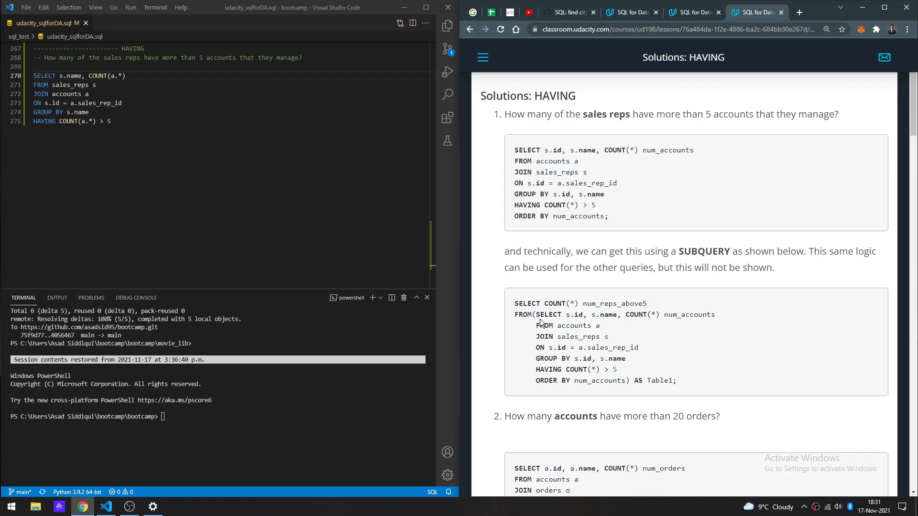
pyautogui.moveTo(488, 310)
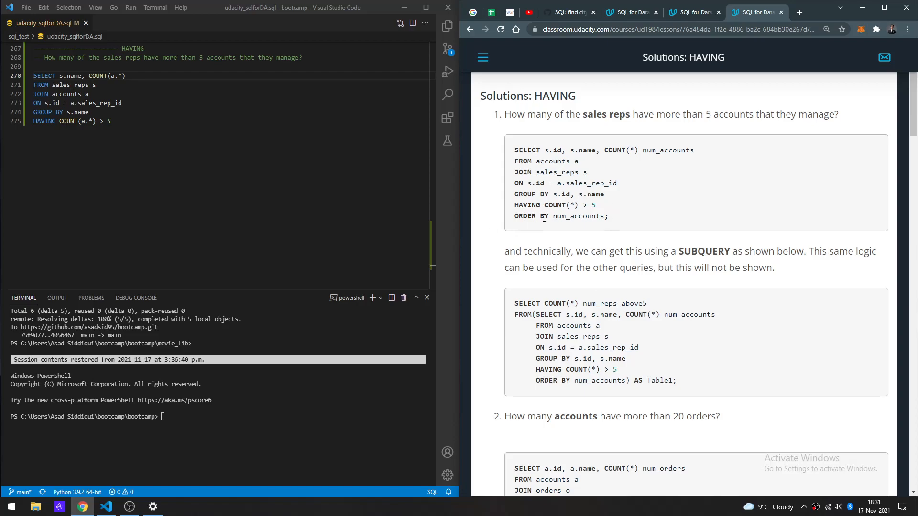
pyautogui.click(109, 122)
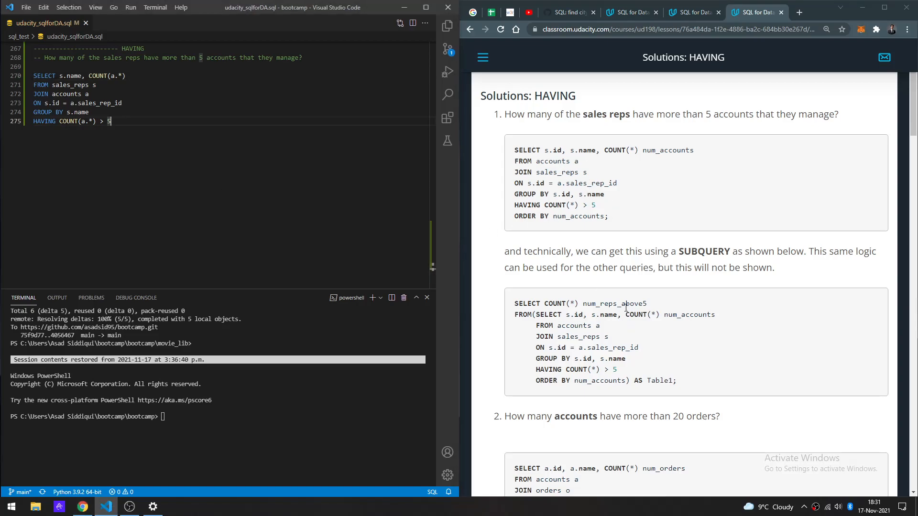